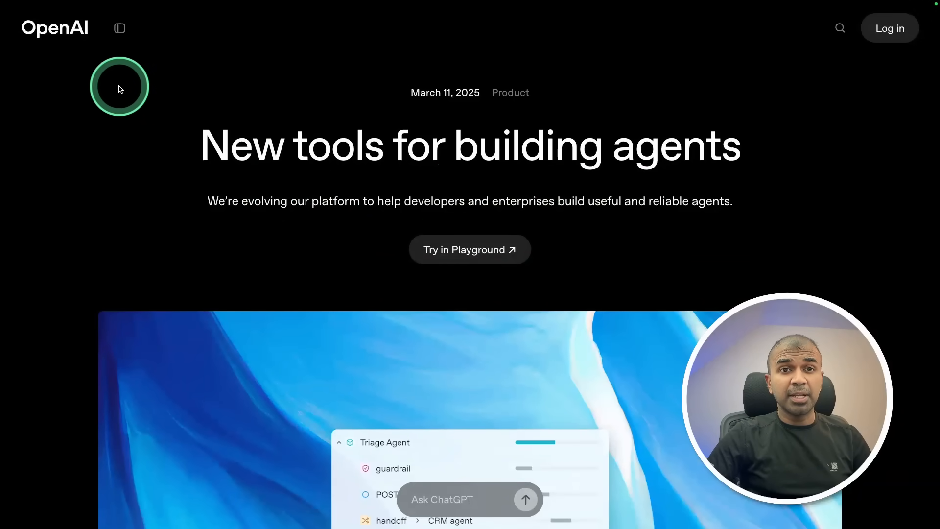
Scroll the 'New tools for building agents' page to the Responses API, built-in tools, Agents SDK list.
scroll(down, 3)
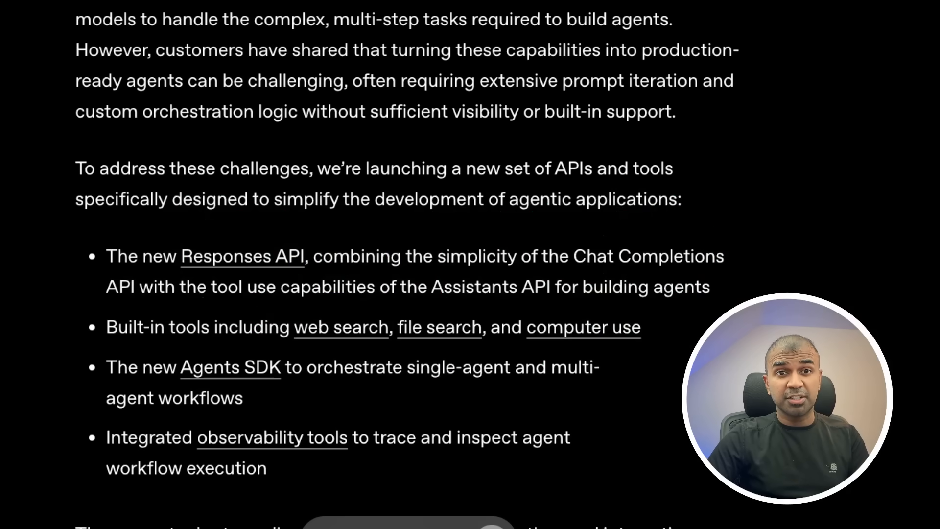
click(467, 327)
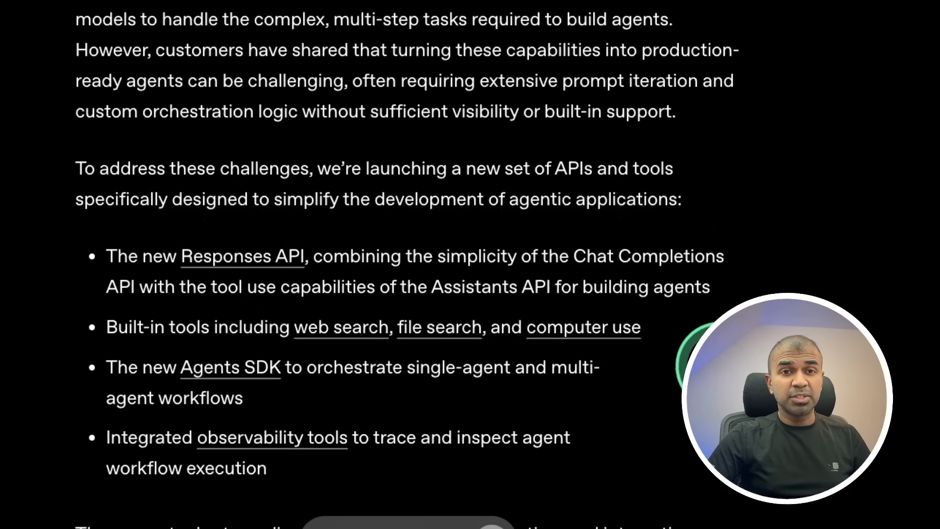
click(294, 368)
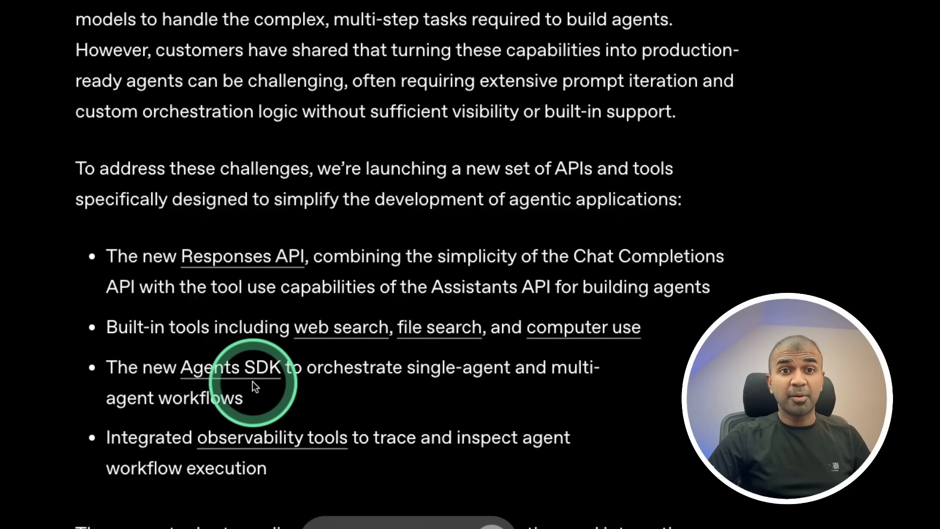
mouse_move(180, 360)
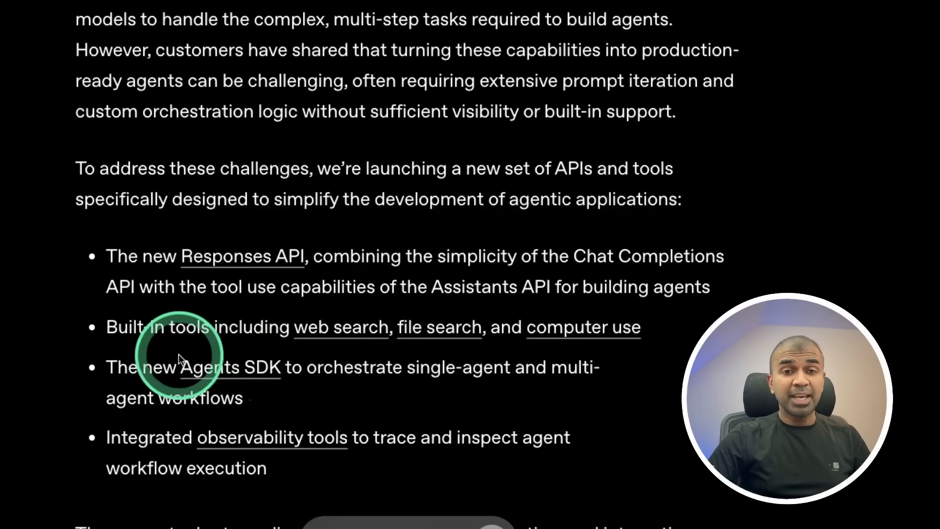
mouse_move(240, 411)
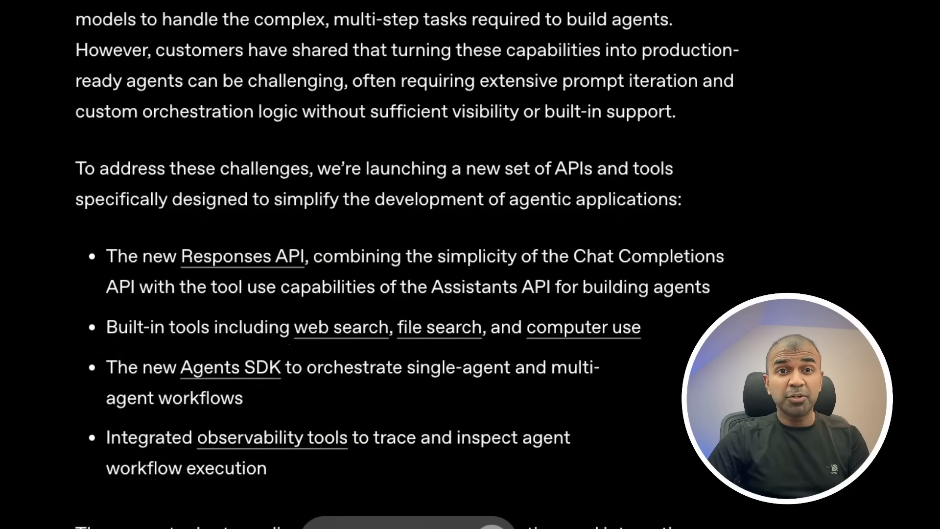
click(344, 369)
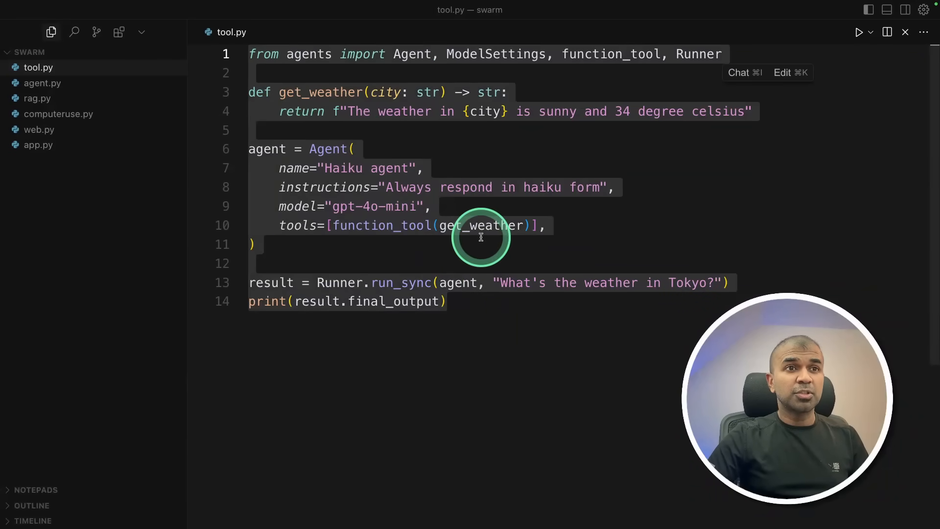
Open web.py and then app.py from the swarm project's Explorer sidebar.
click(39, 129)
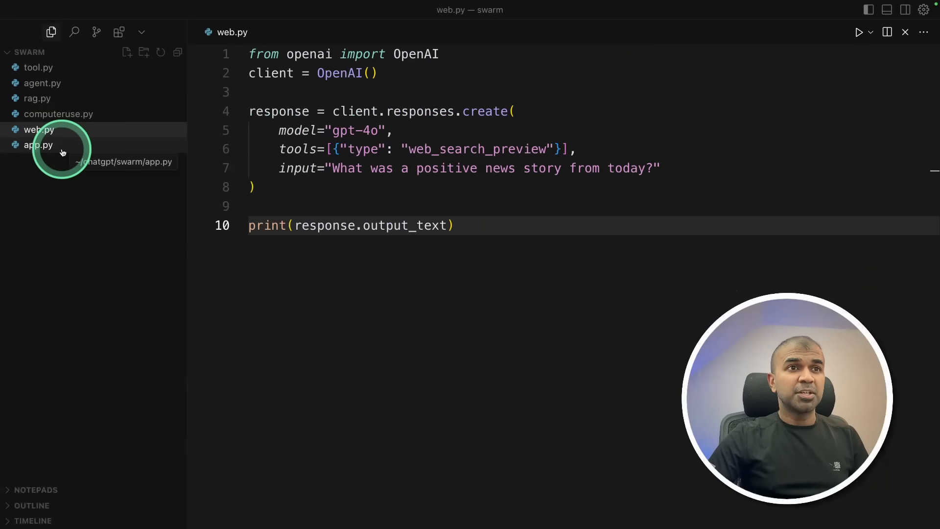
click(39, 145)
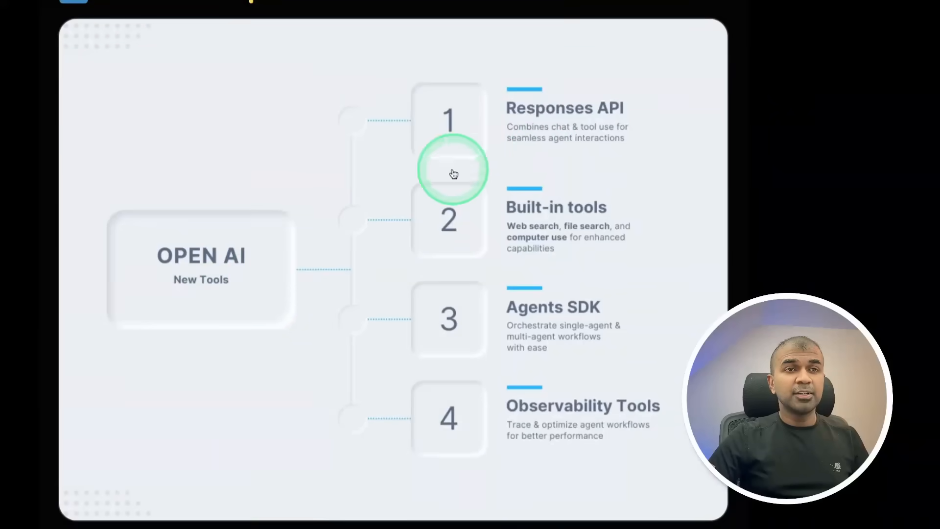
mouse_move(663, 313)
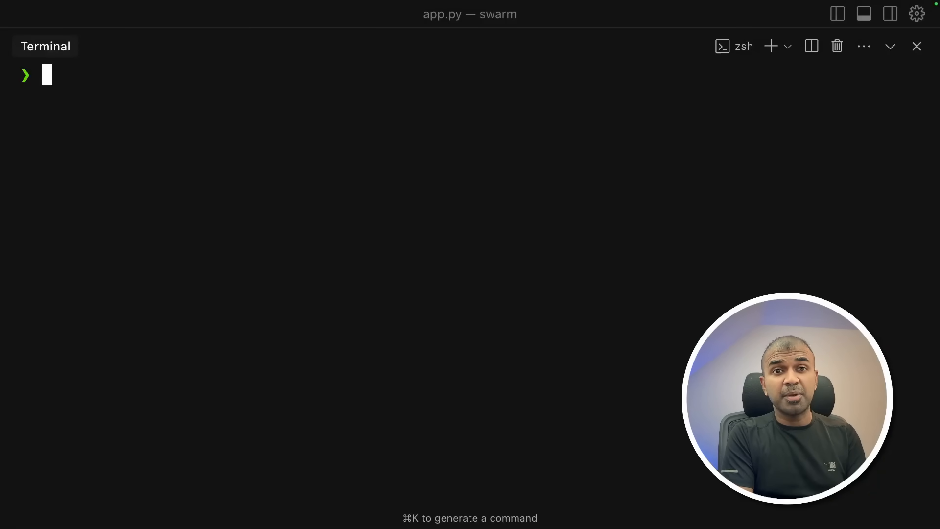
Install openai, export OPENAI_API_KEY, and write a responses.create call asking 'Write a meal plan for a week.'.
text(pip install openai)
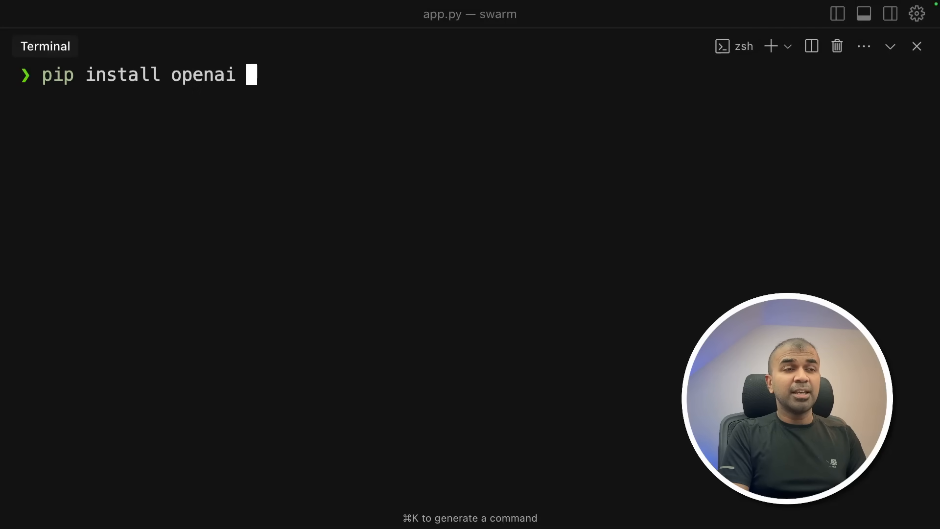
text(export OPENAI_API_KEY=xxxxxxxxxxx)
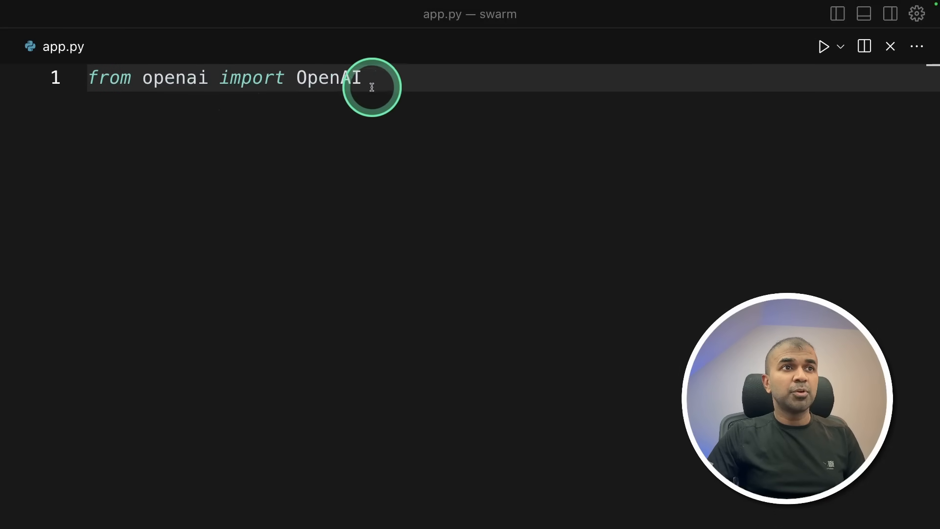
text(client = OpenAI())
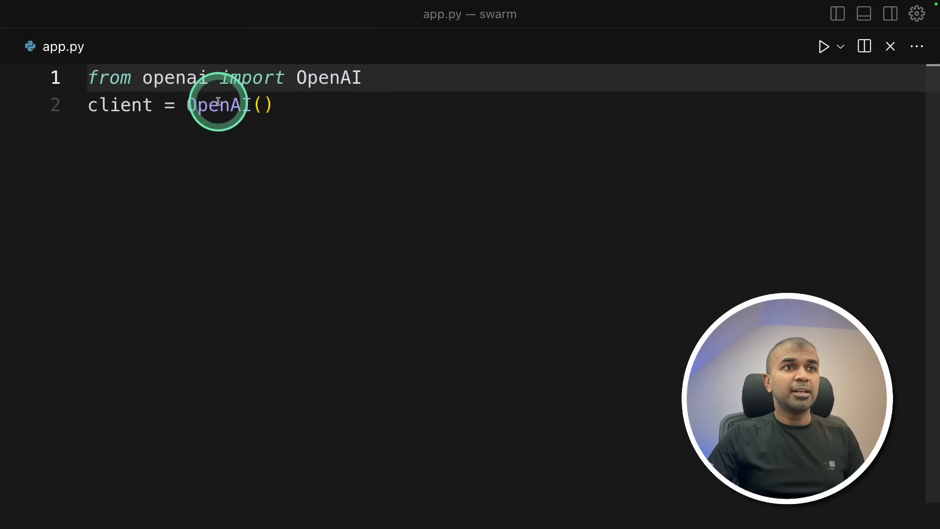
text(response = client.responses.create()
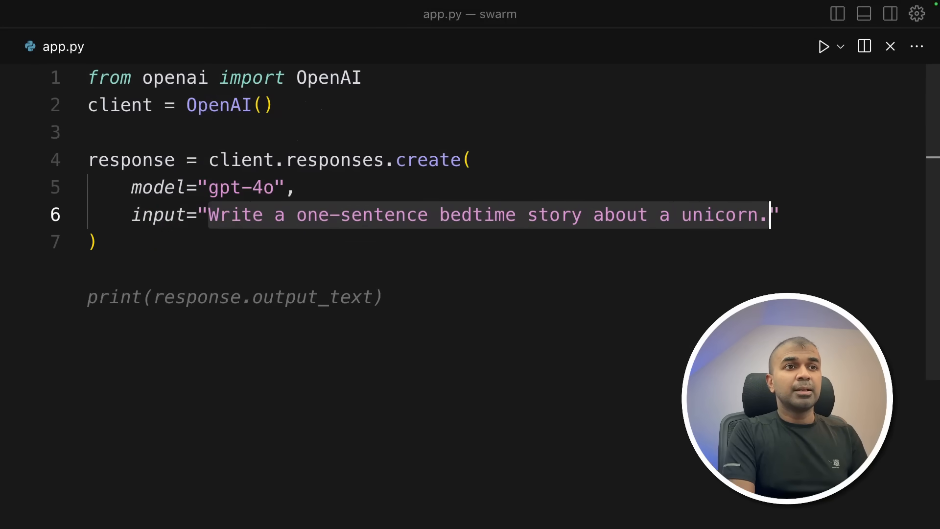
text(Write a meal plan for a week.)
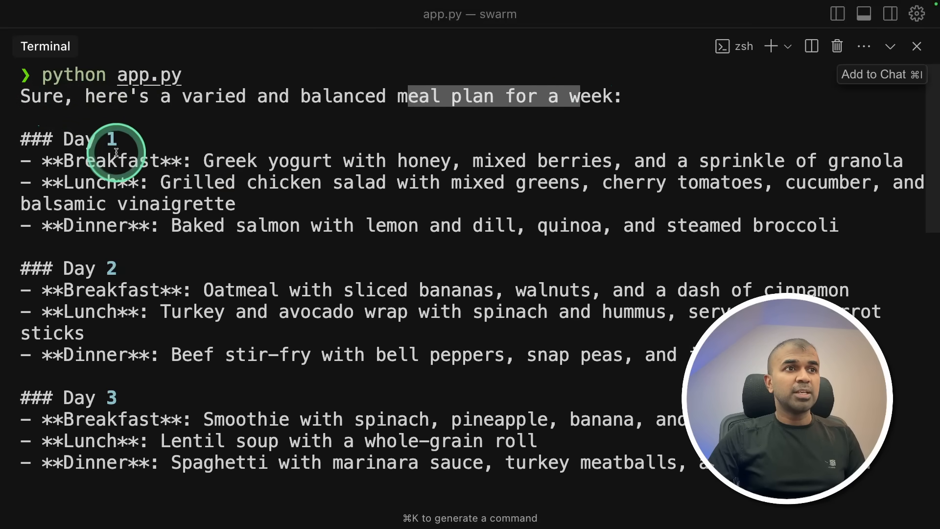
Review the meal plan output, then send all of app.py to Chat for Gradio conversion.
scroll(down, 3)
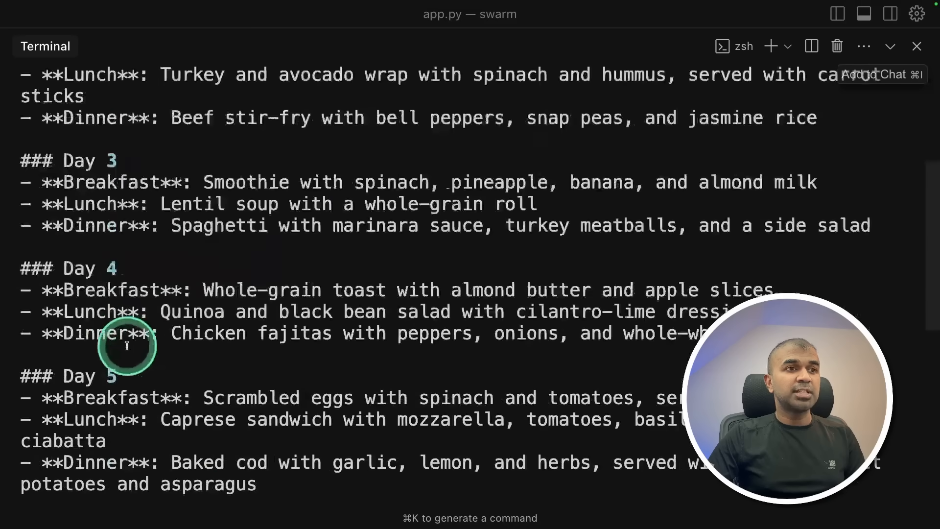
scroll(down, 3)
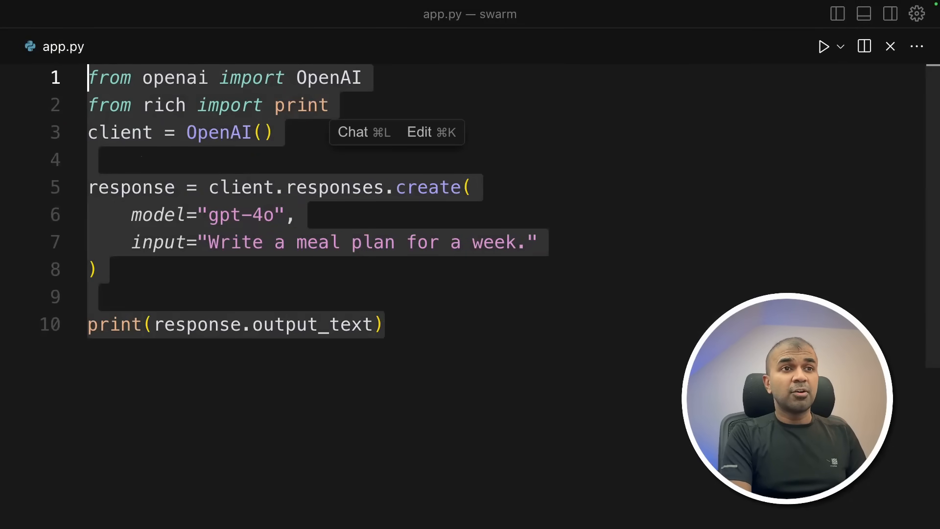
click(352, 131)
text(convert this to a gradioui, minimcal code change)
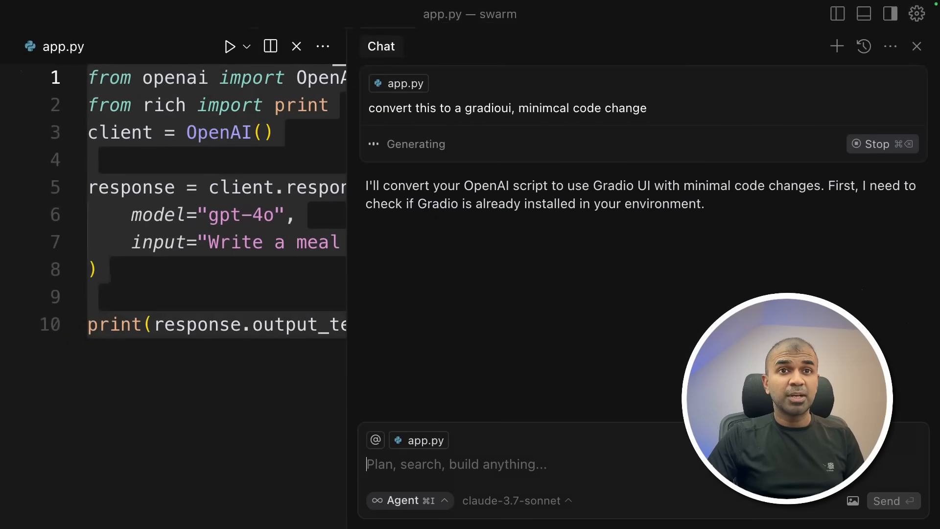
click(916, 46)
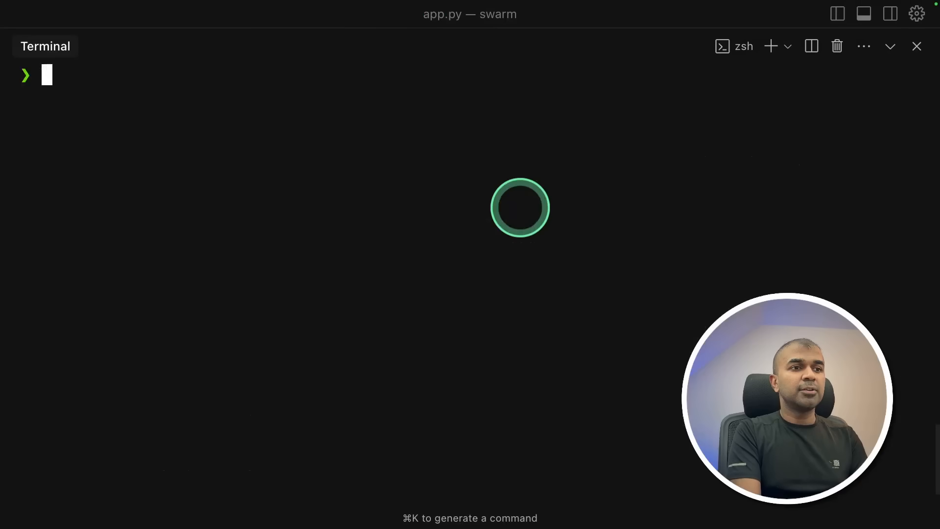
Run python app.py and submit 'Write a movie script about AI' in the Gradio UI.
text(python app.py)
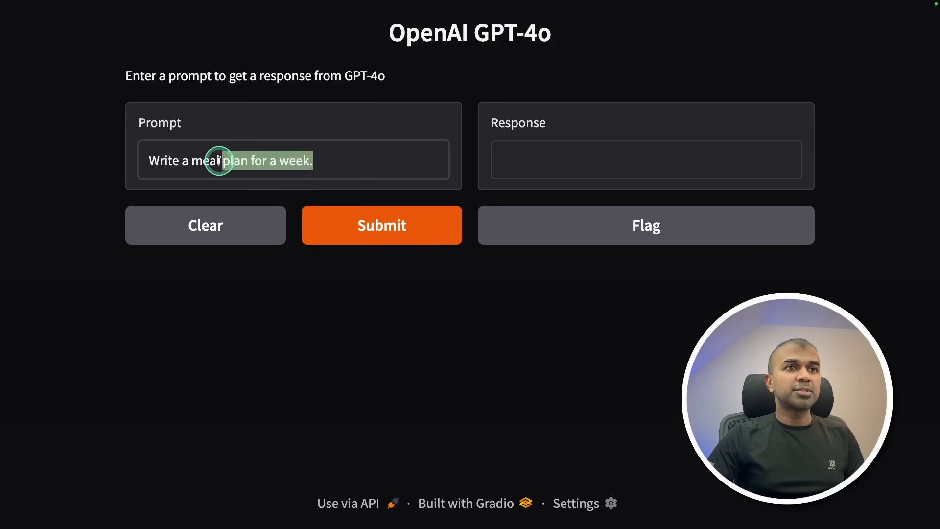
text(Write a movie s)
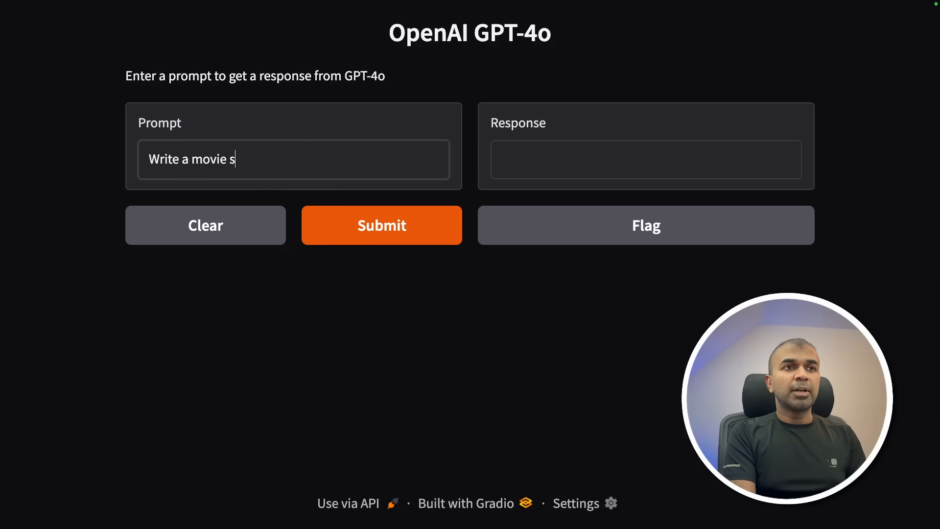
text(cript about AI)
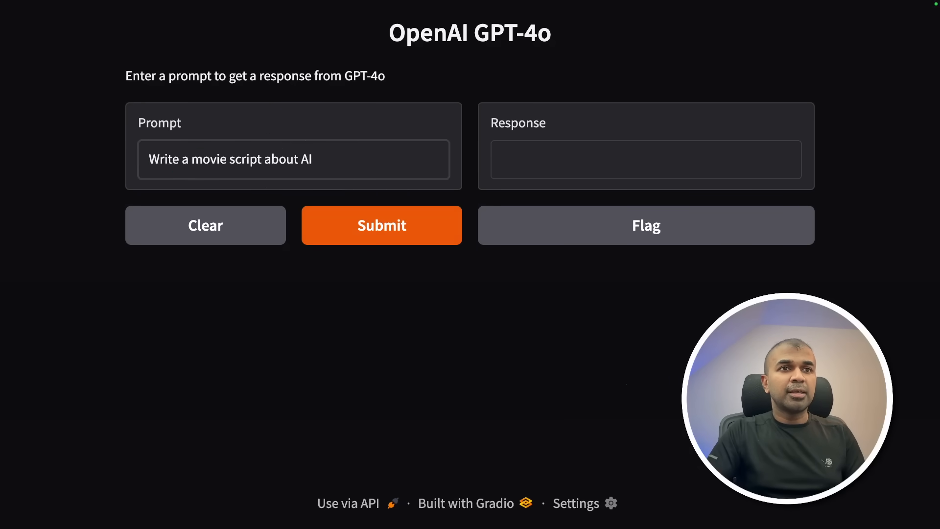
click(381, 225)
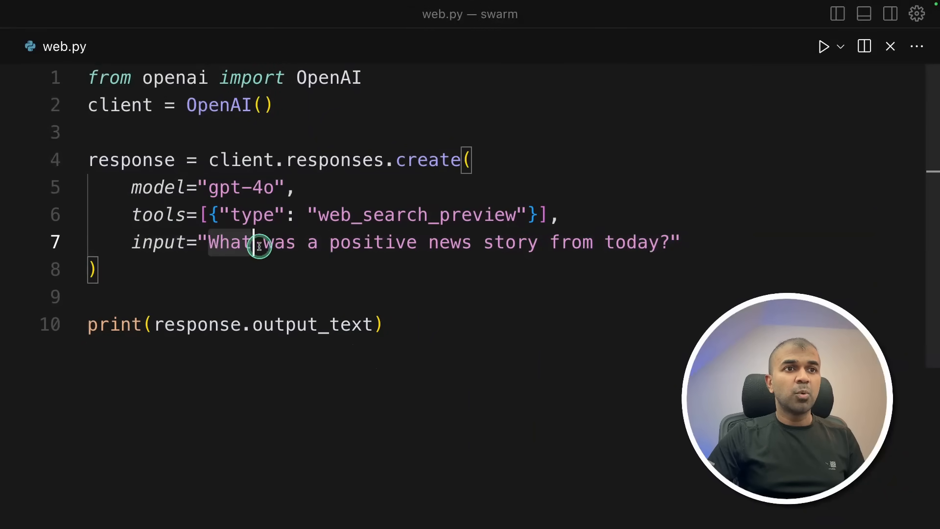
Change web.py's input to 'about Praison AI', run it, and scroll the sourced results.
text(about P)
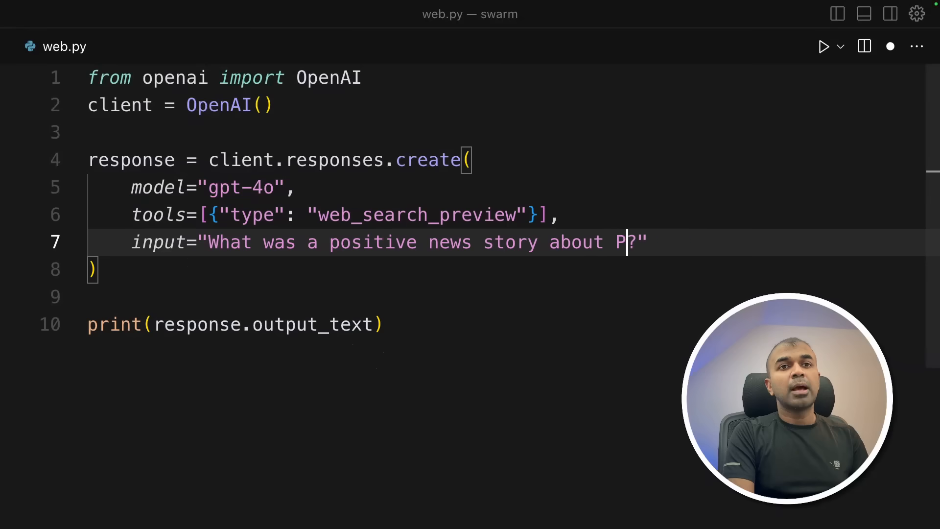
text(raison AI)
text(python web.py)
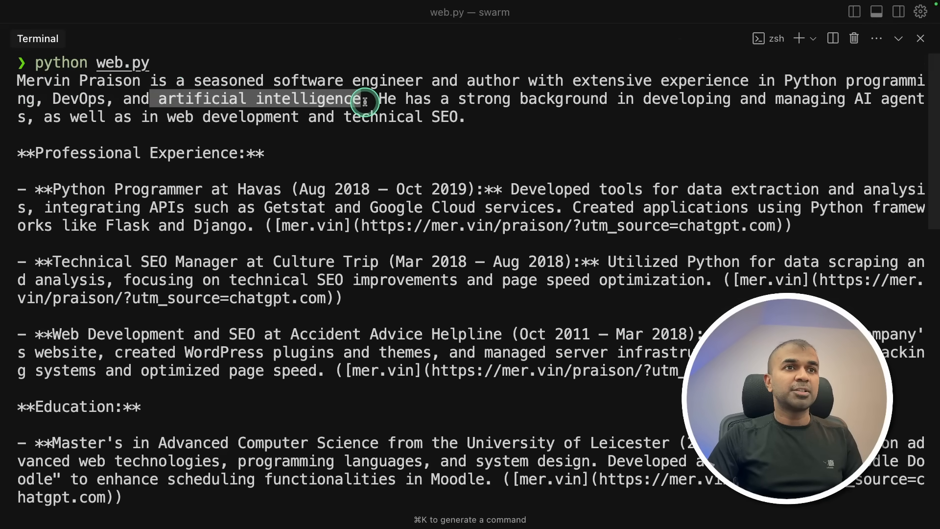
scroll(down, 3)
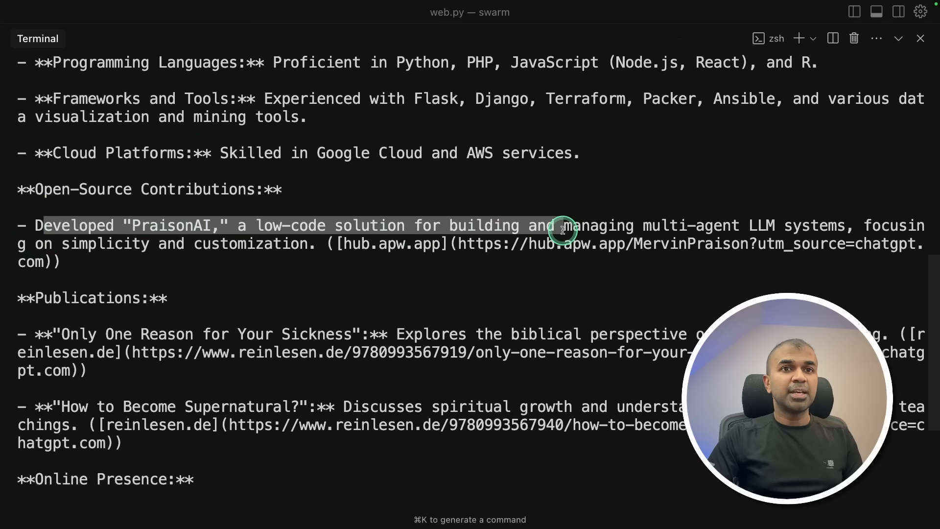
scroll(down, 3)
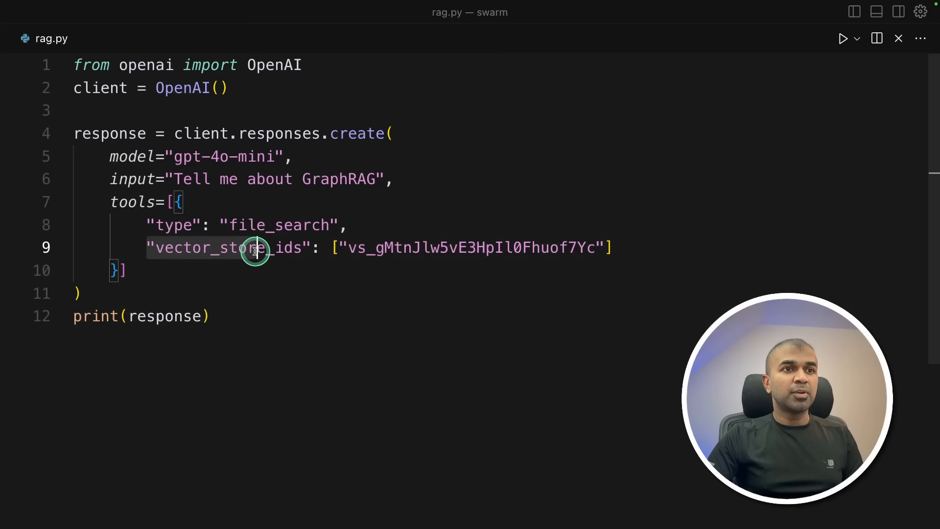
Highlight vector_store_ids in rag.py's file_search tool block.
double_click(240, 247)
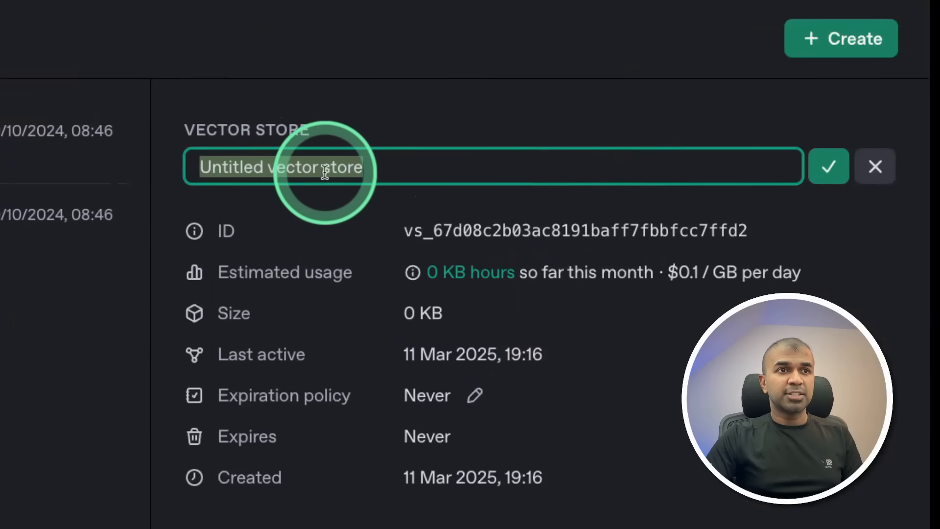
Name the store 'Mervin Praison vector store' and attach the uploaded 2503.06474v1.pdf.
text(Mervin Praison vector store)
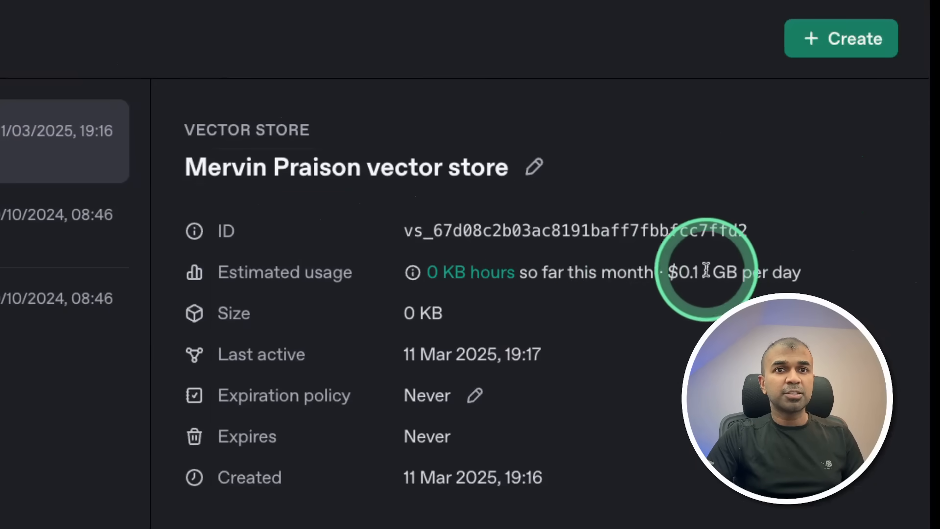
scroll(down, 3)
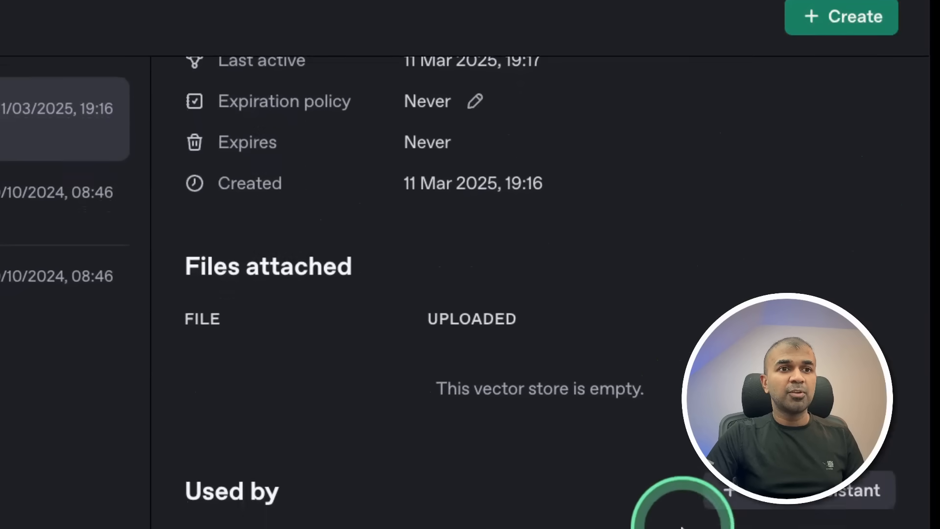
click(580, 502)
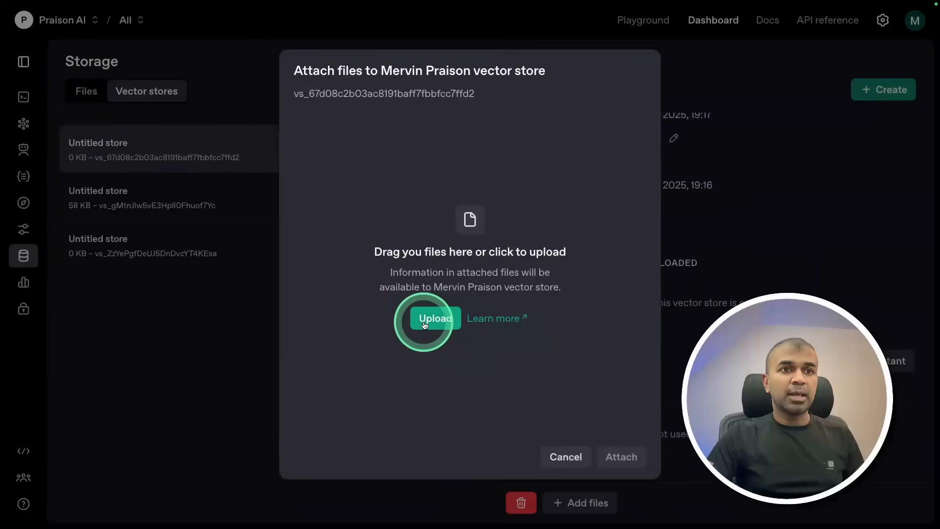
click(435, 318)
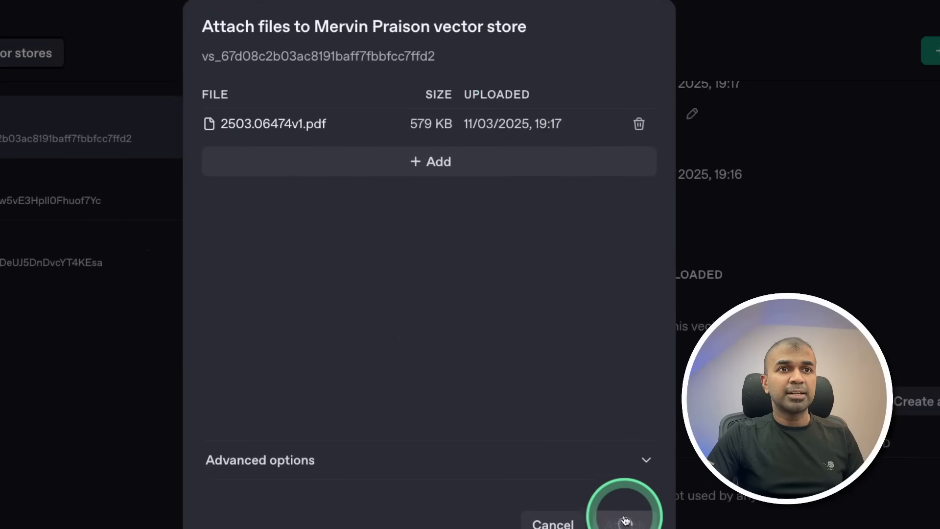
click(624, 523)
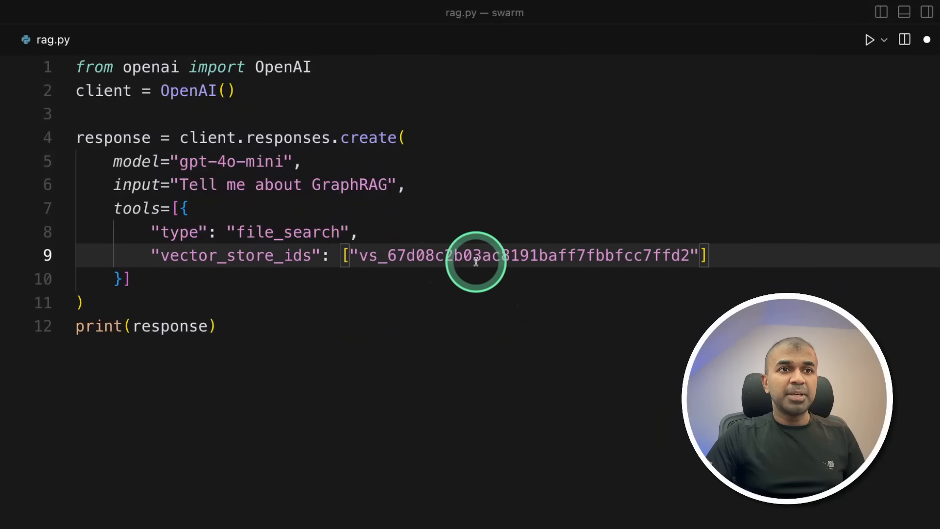
mouse_move(329, 339)
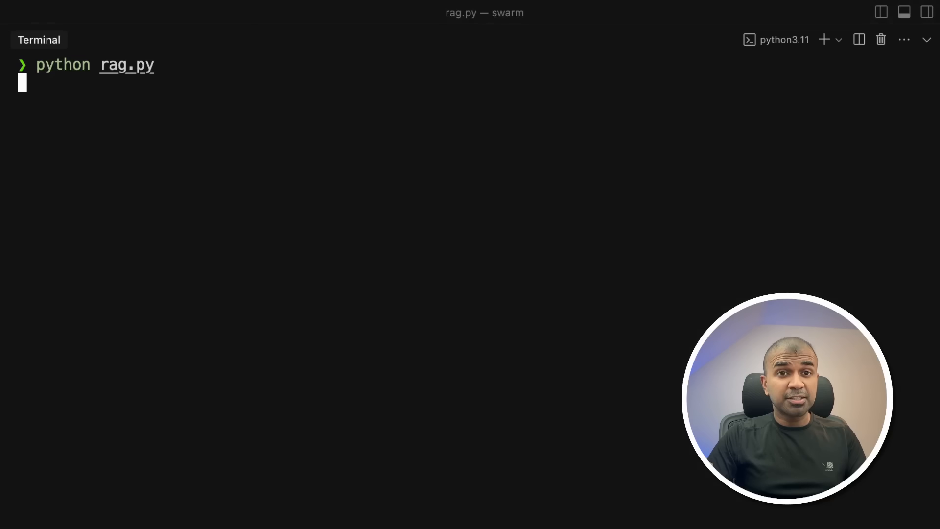
Run python rag.py and scroll through the GraphRAG answer's citations to 2503.06474v1.pdf.
key(enter)
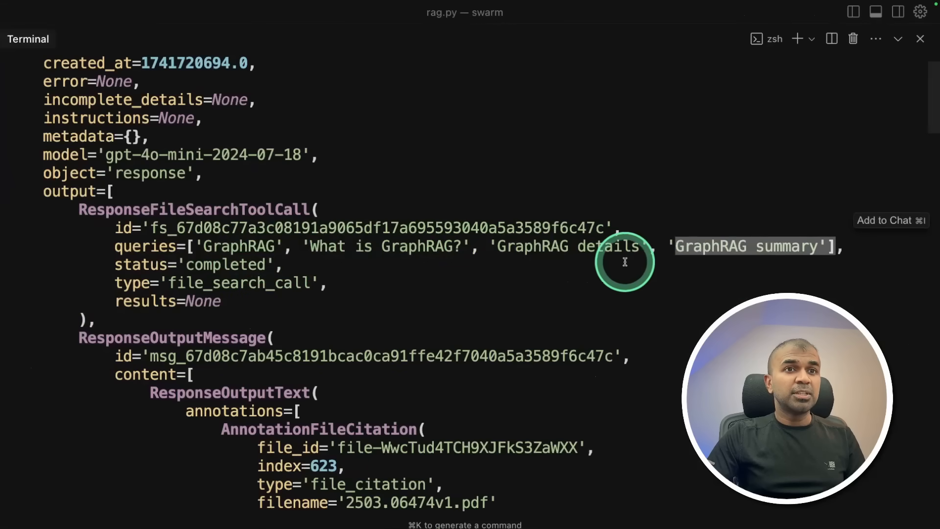
scroll(down, 3)
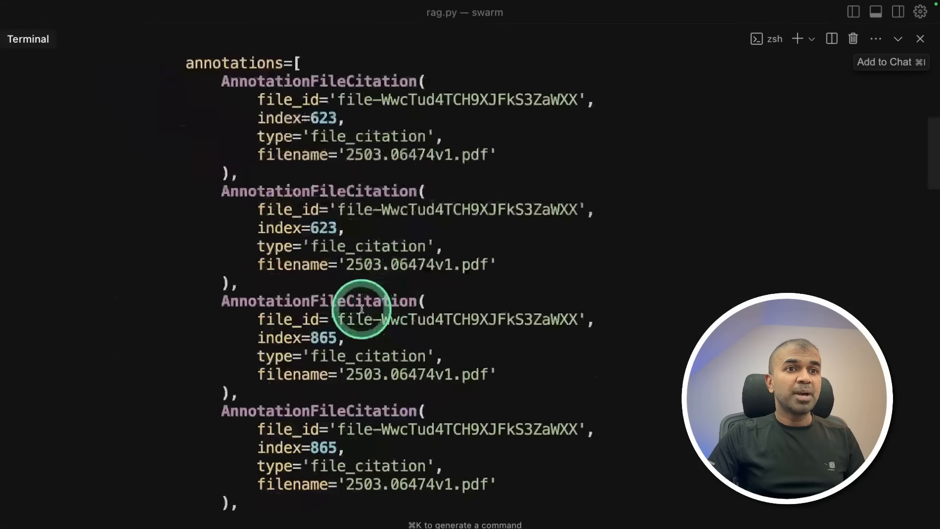
scroll(down, 3)
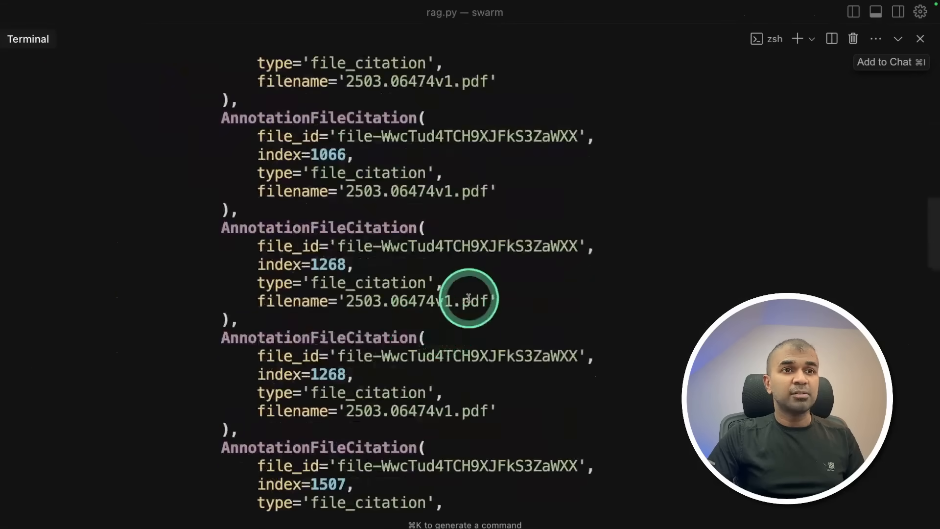
scroll(down, 3)
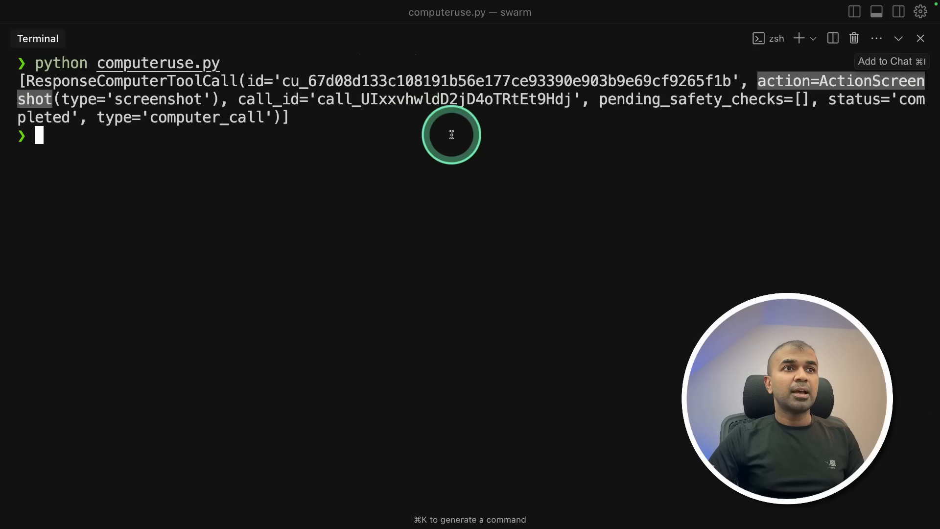
Highlight the ActionScreenshot part of computeruse.py's computer call output.
double_click(444, 99)
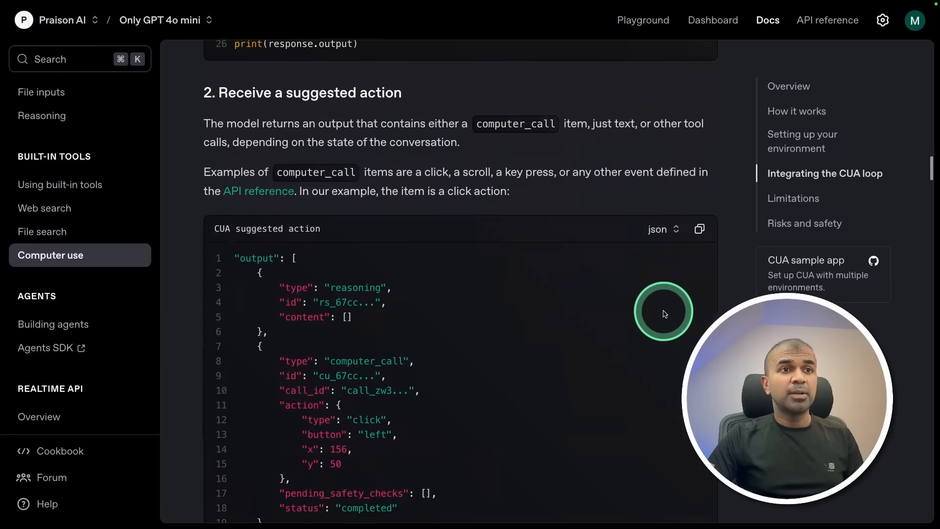
scroll(down, 3)
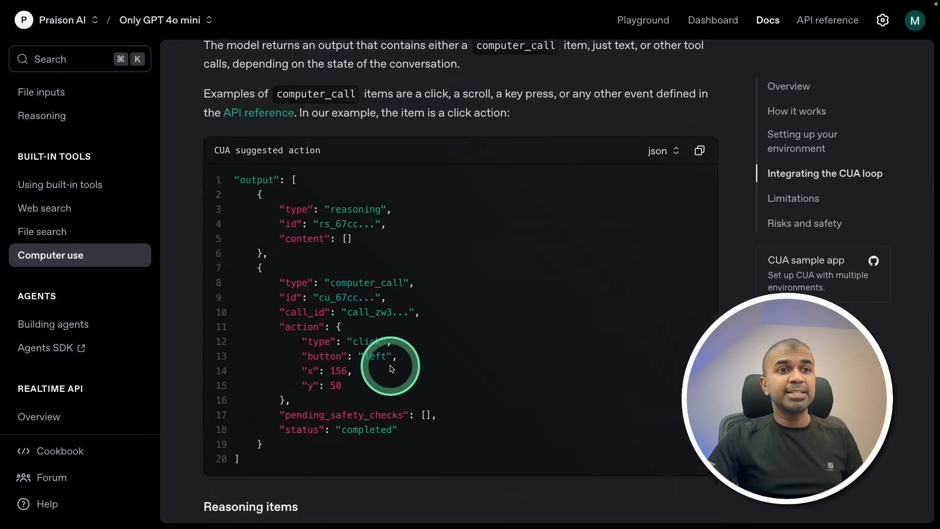
scroll(down, 3)
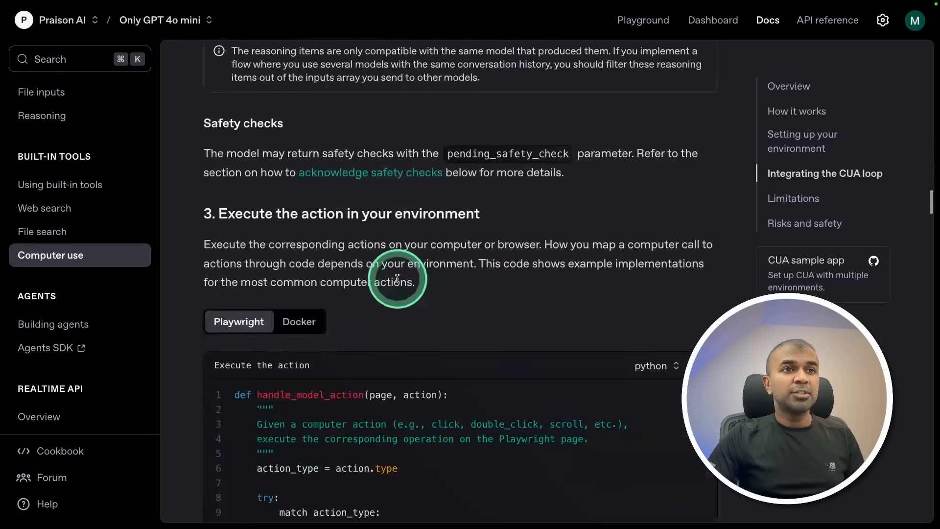
scroll(down, 3)
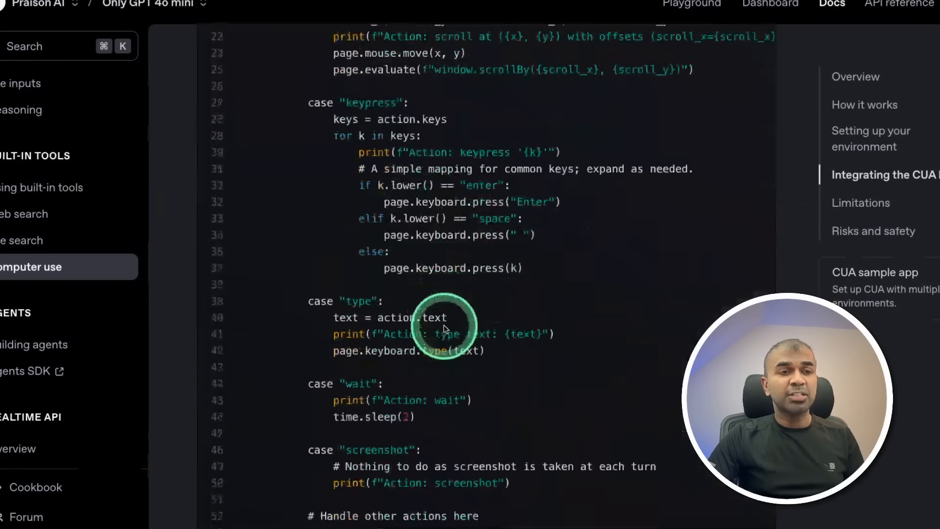
scroll(down, 3)
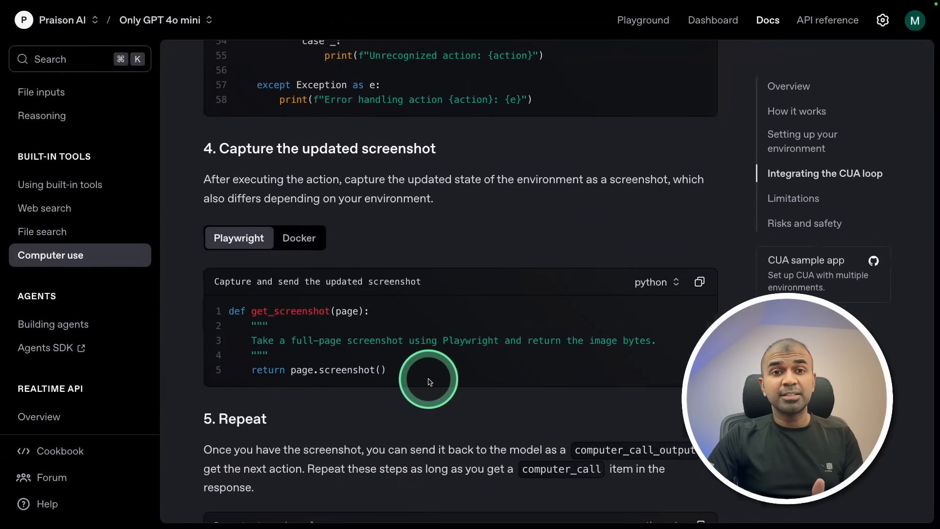
scroll(down, 3)
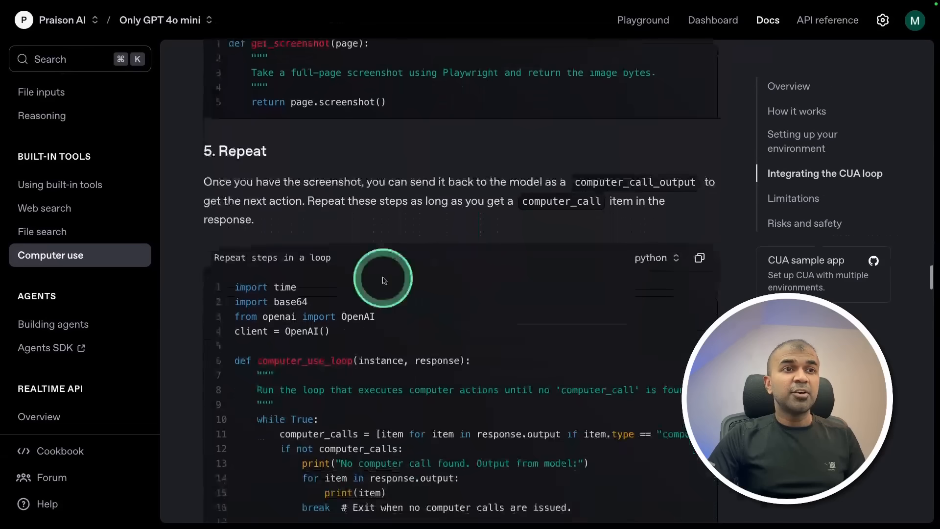
scroll(down, 3)
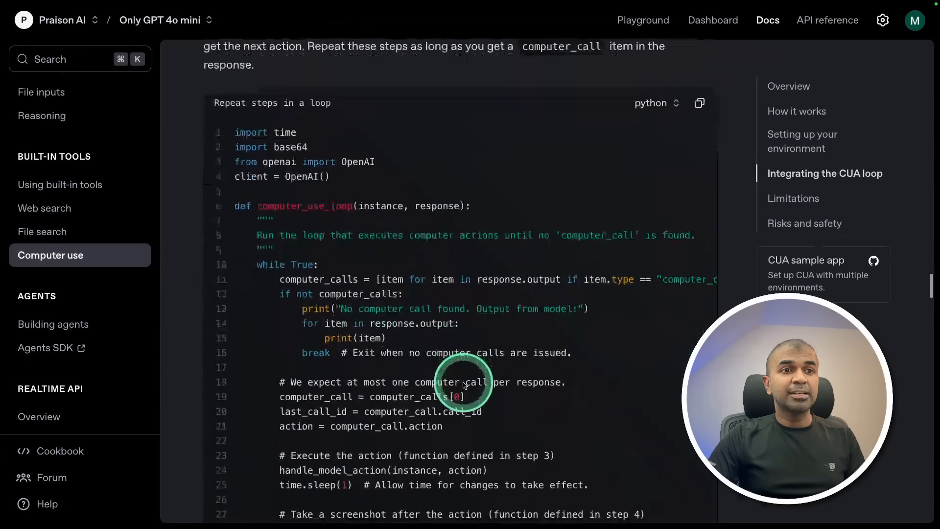
scroll(down, 3)
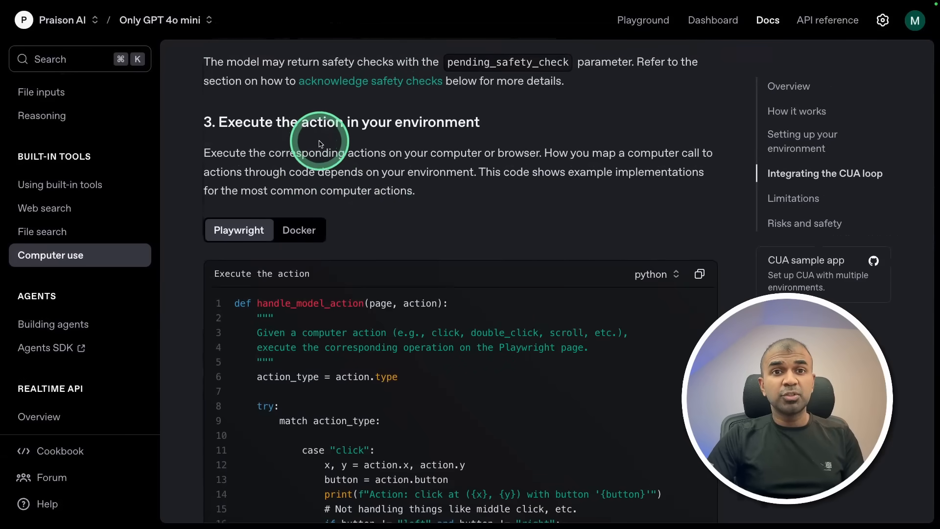
scroll(down, 3)
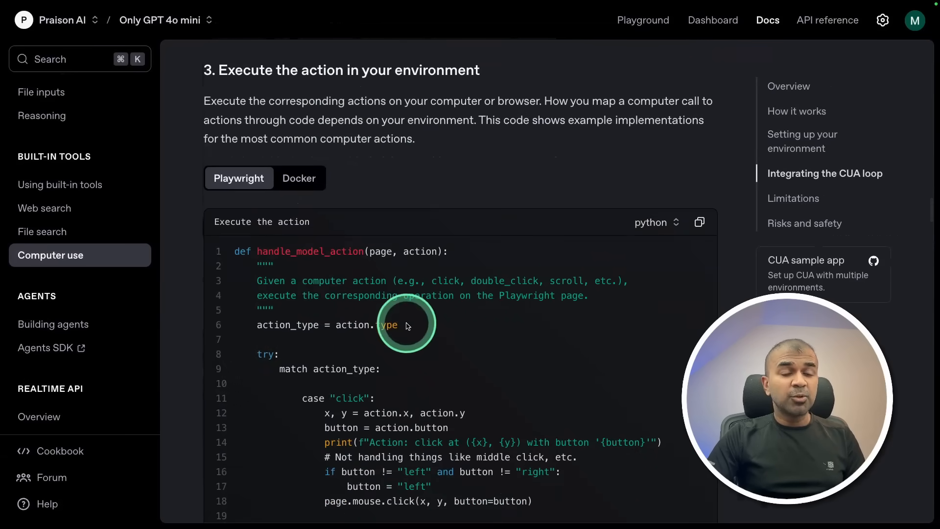
scroll(down, 3)
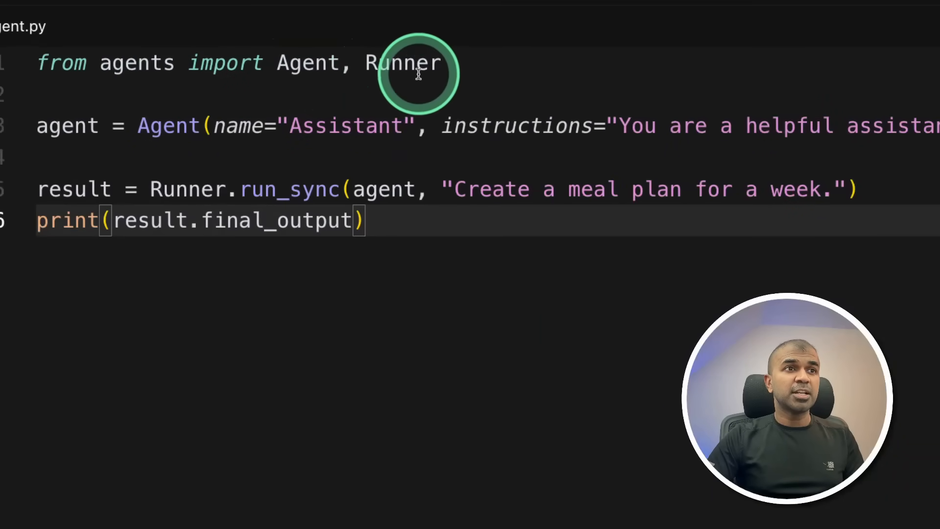
Briefly browse the Praison documentation site while preparing agent.py.
click(389, 125)
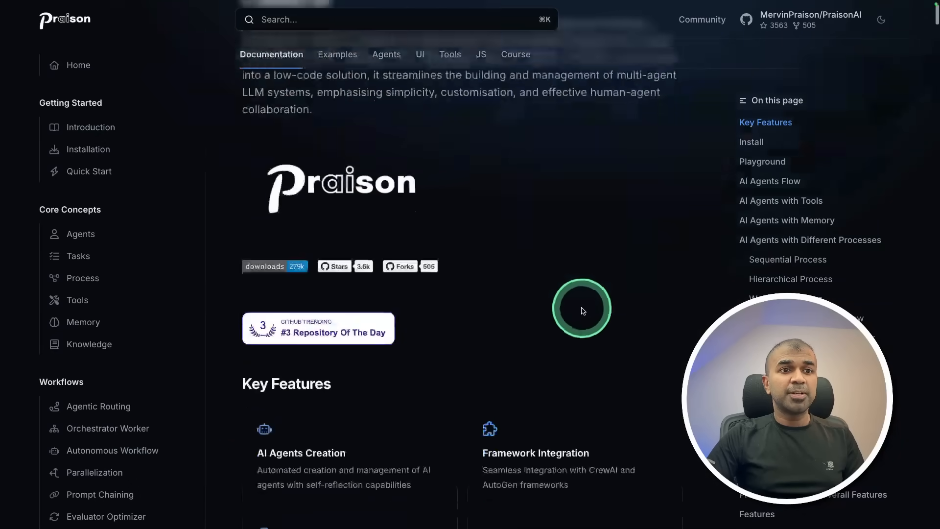
scroll(down, 3)
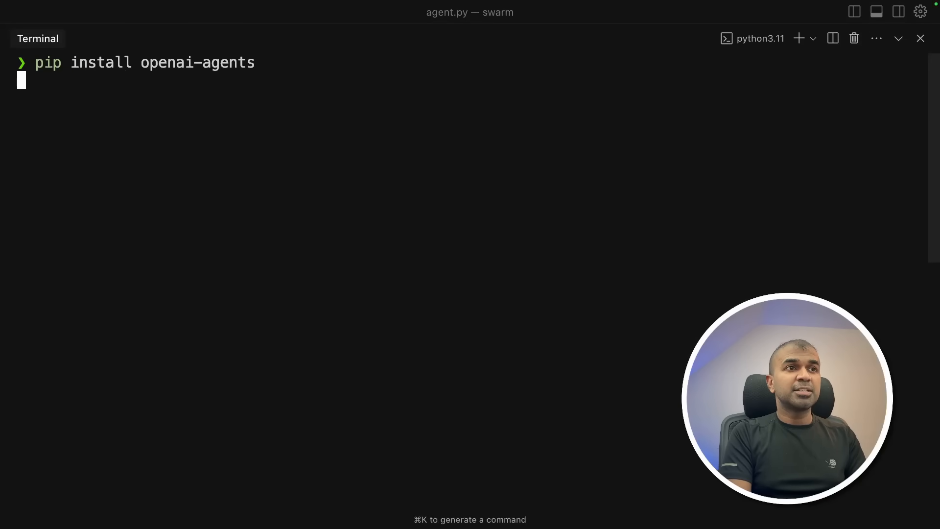
Run agent.py to print a weekly meal plan, then add a second 'Blog Writer' agent.
text(python agent.py)
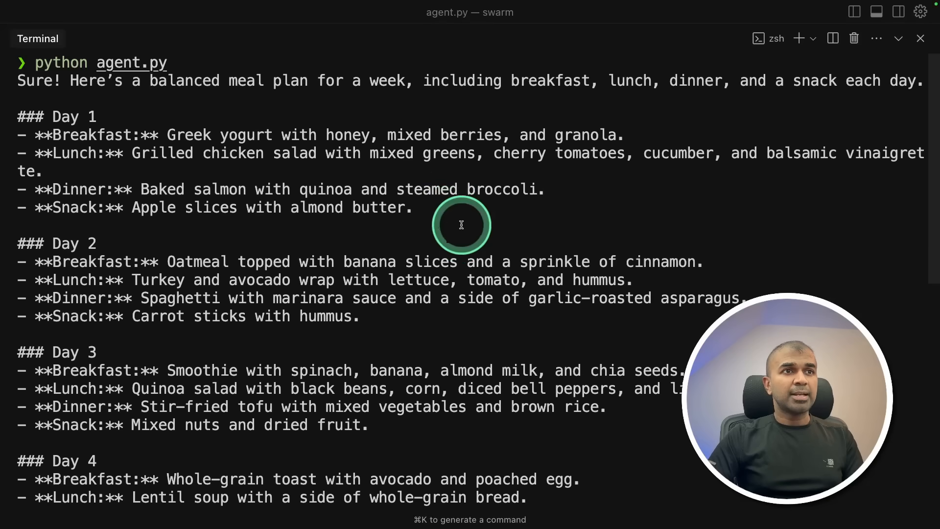
mouse_move(66, 131)
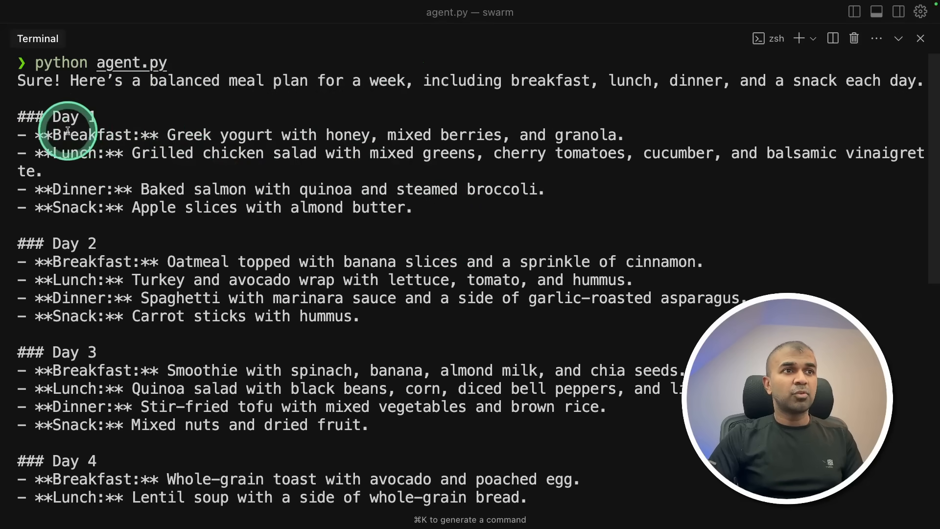
scroll(down, 3)
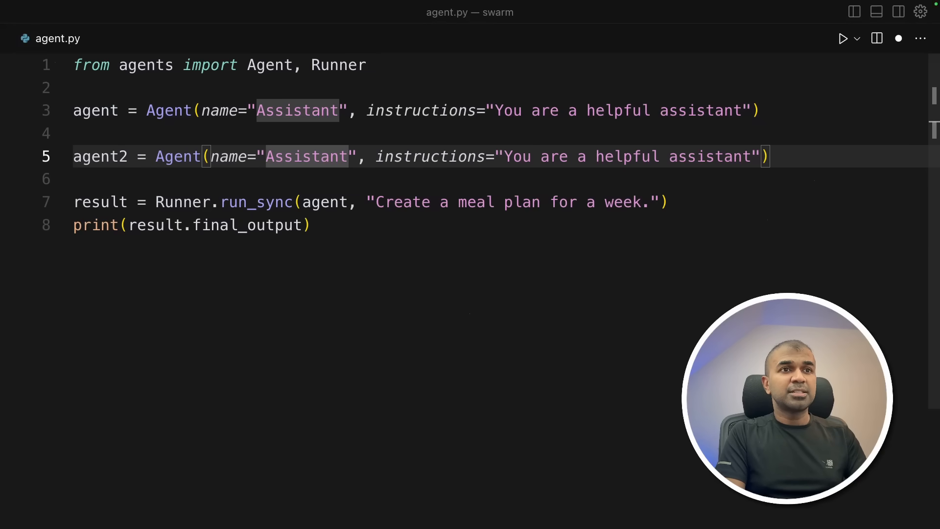
text(Blog Writer)
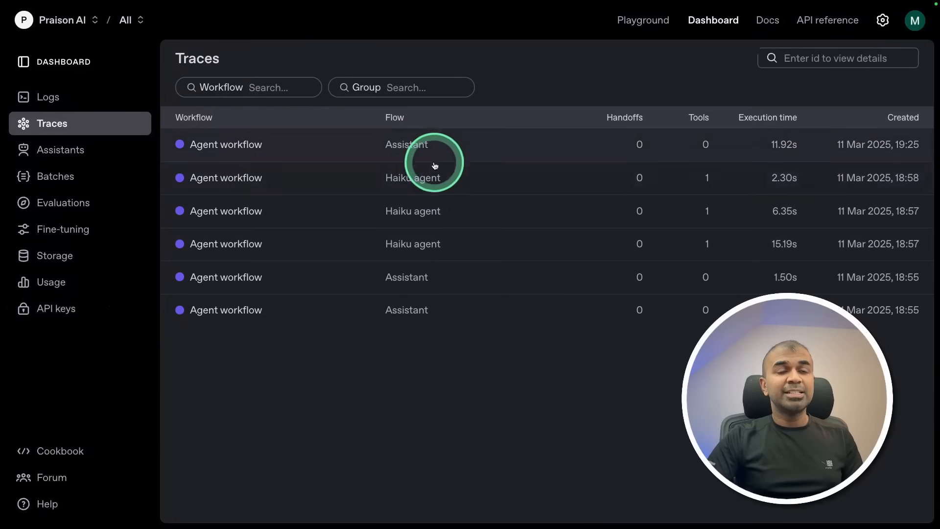
Open the newest Assistant workflow trace and inspect its POST /v1/responses span.
click(406, 144)
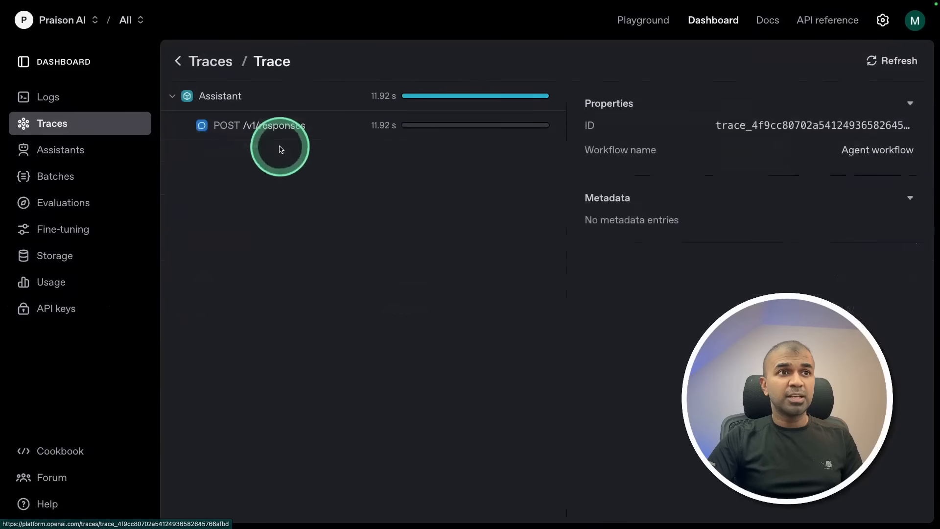
click(259, 125)
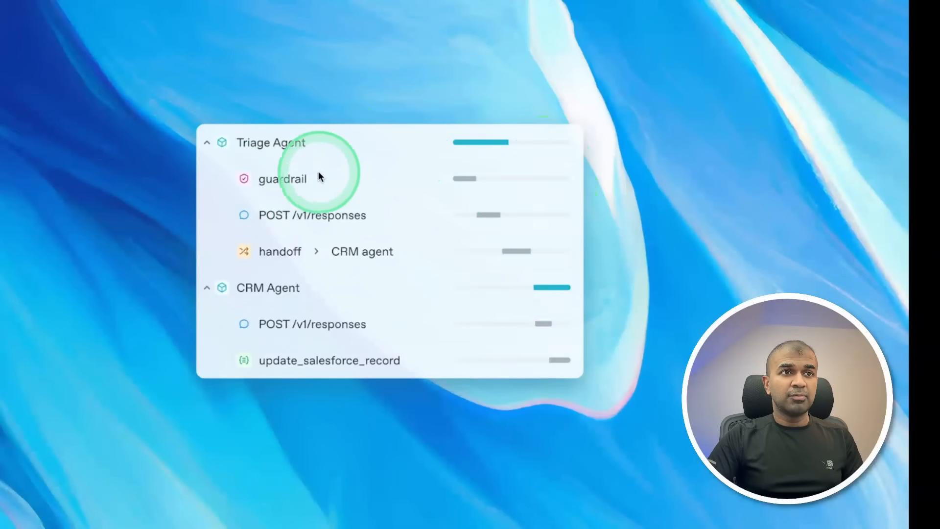
mouse_move(292, 258)
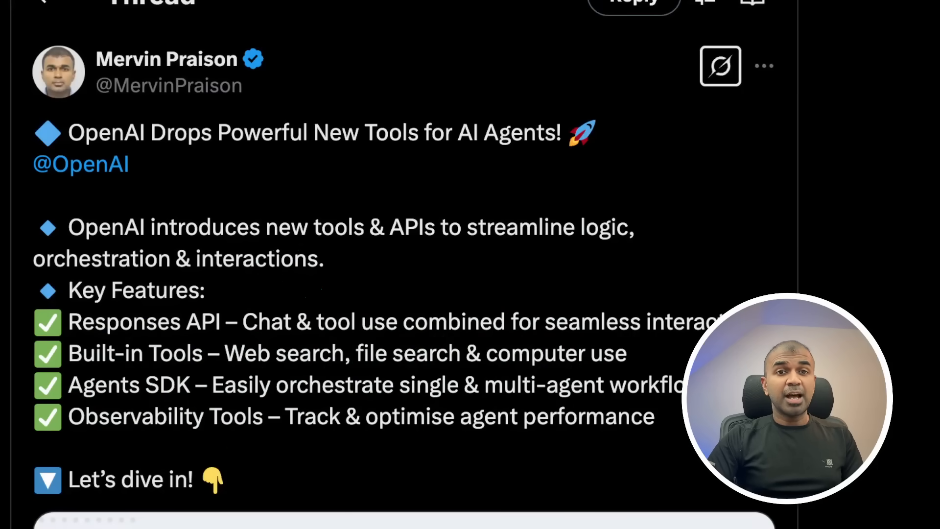
Open the X post summarizing OpenAI's new agent tools and their key features.
click(320, 392)
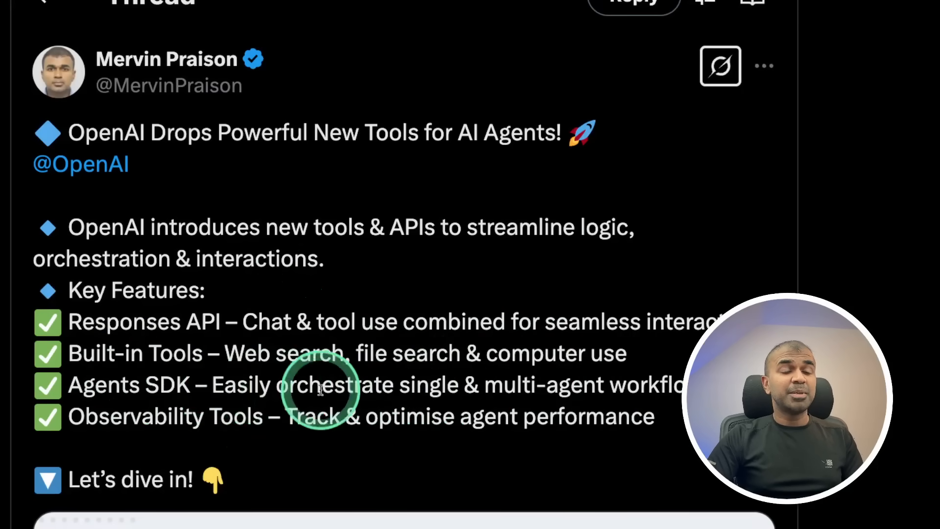